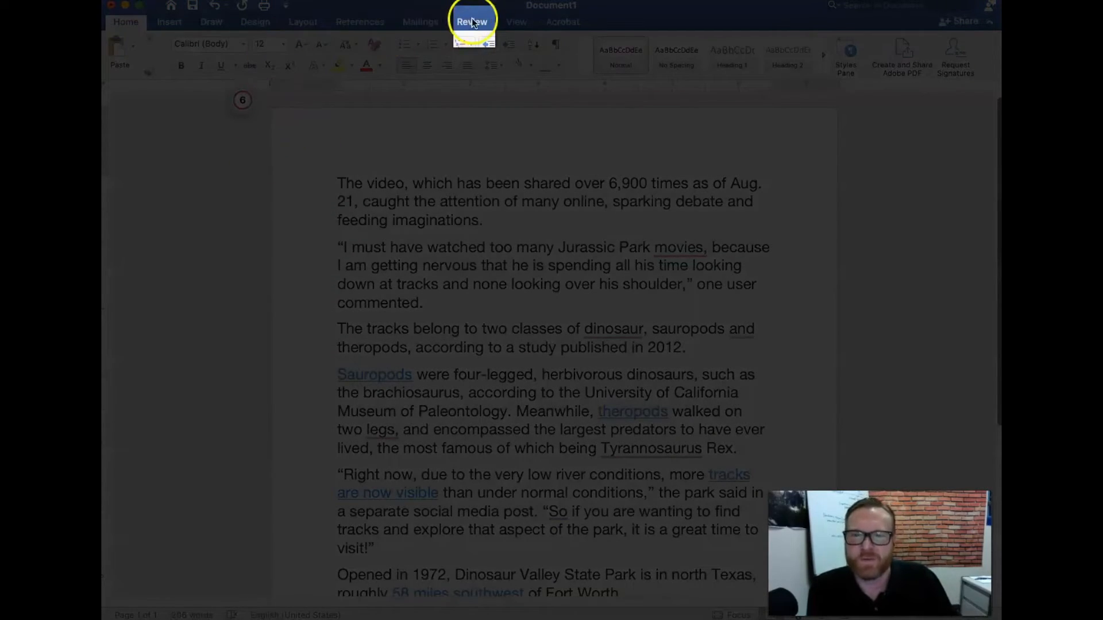
Show the Review ribbon's proofing and read-aloud tools for the dinosaur-tracks article
left_click(471, 20)
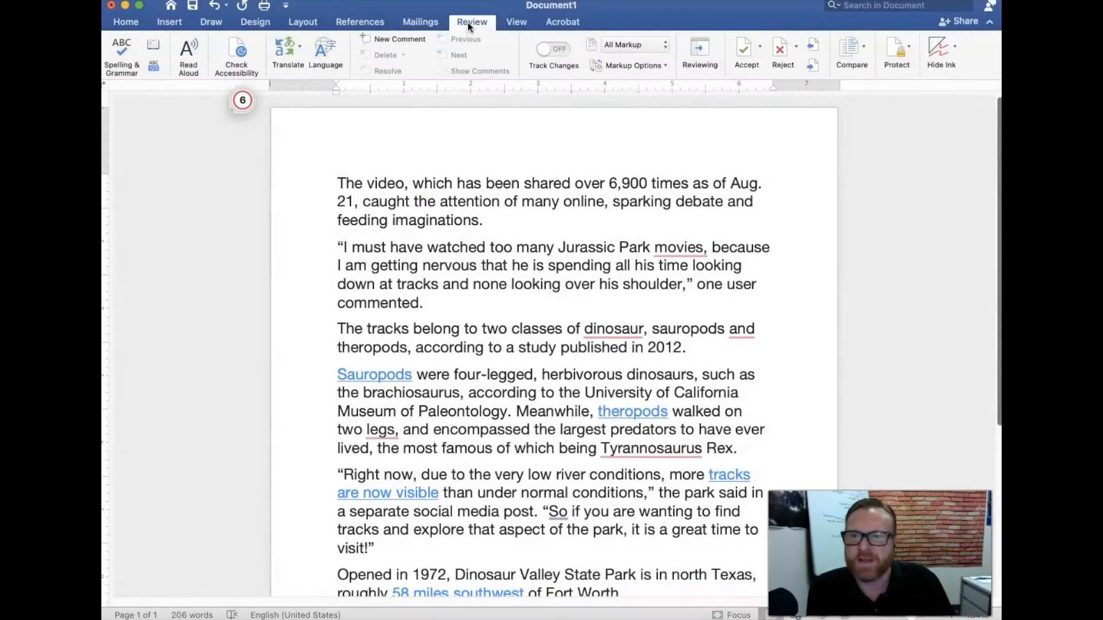
left_click(187, 53)
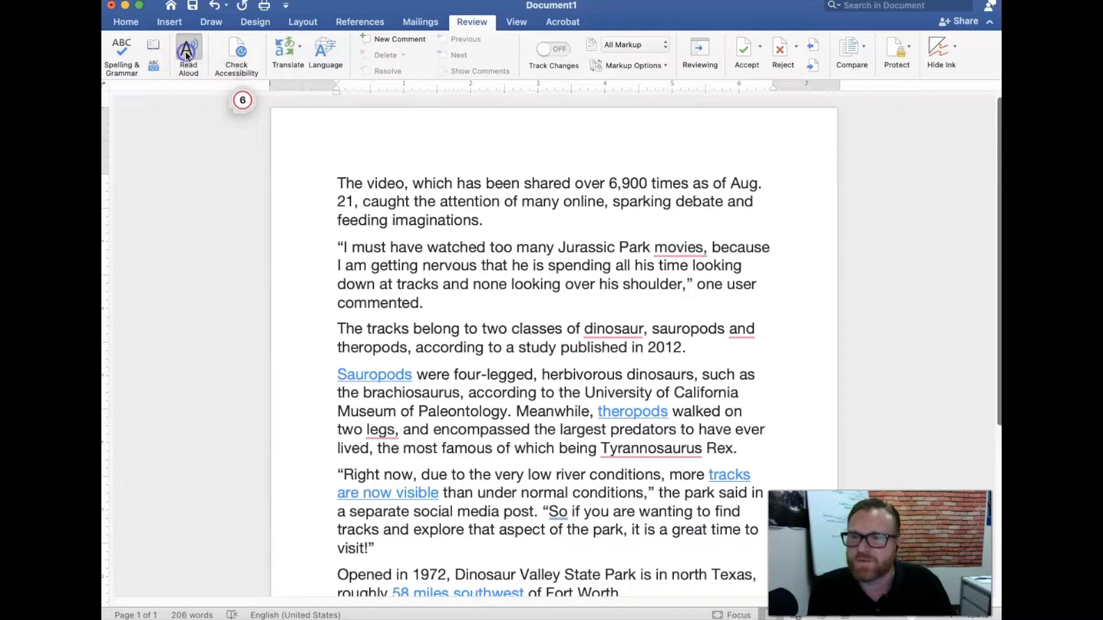
Start Read Aloud from the article's beginning so each word is highlighted as spoken
left_click(187, 54)
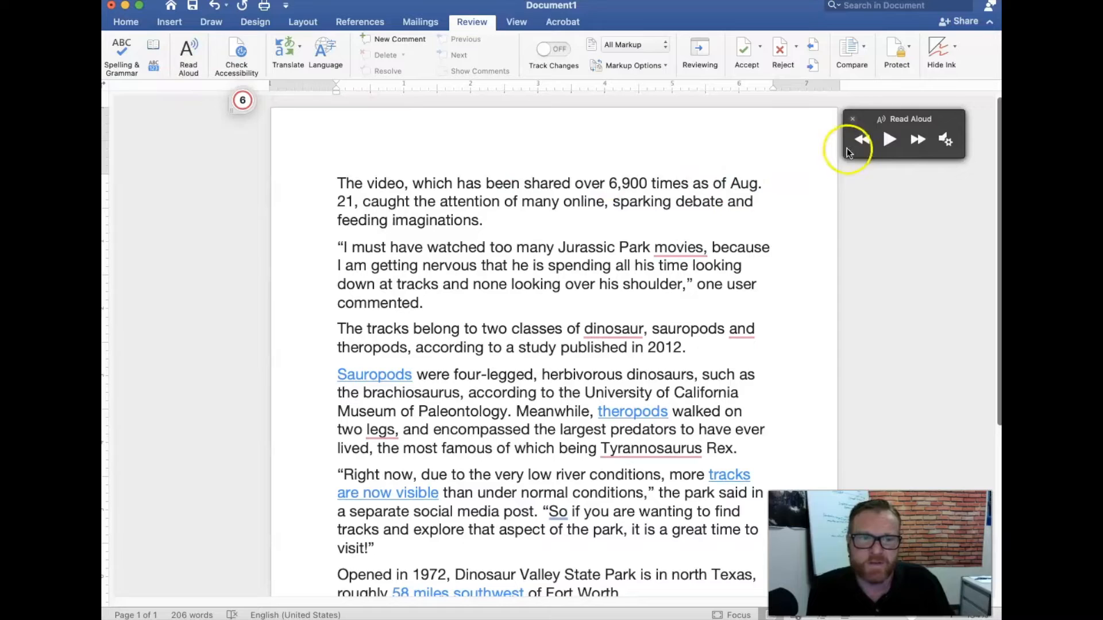
mouse_move(889, 139)
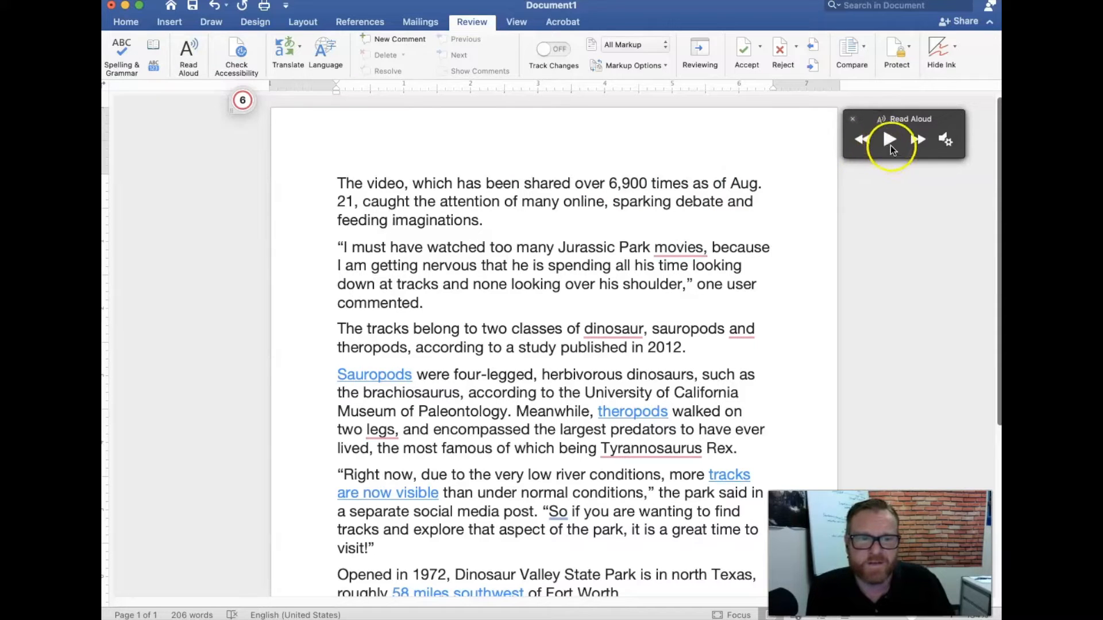
left_click(889, 140)
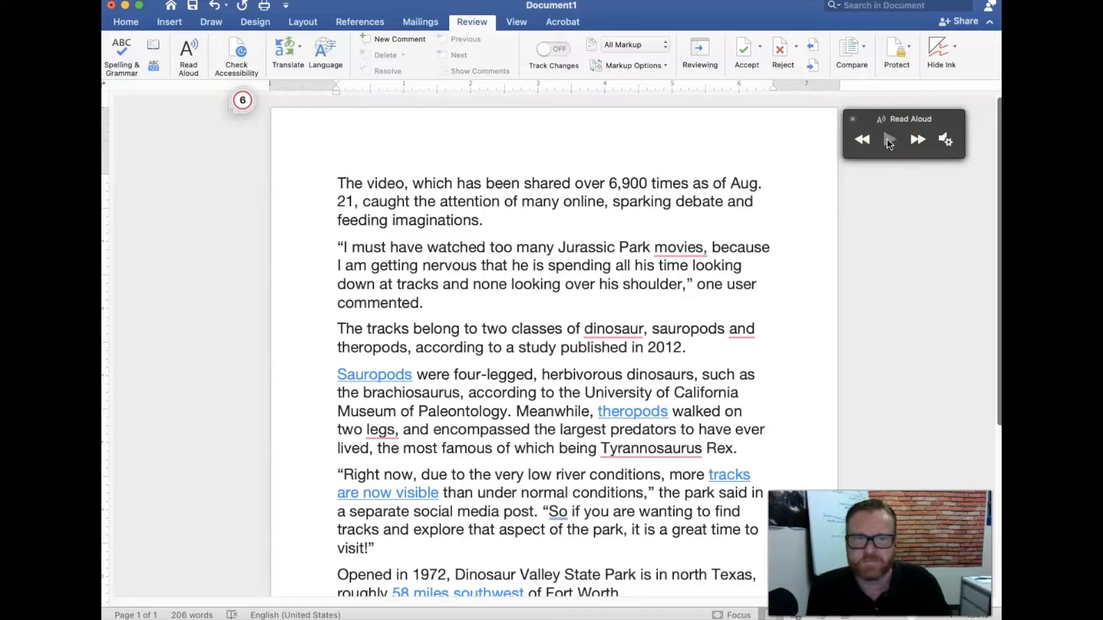
left_click(889, 139)
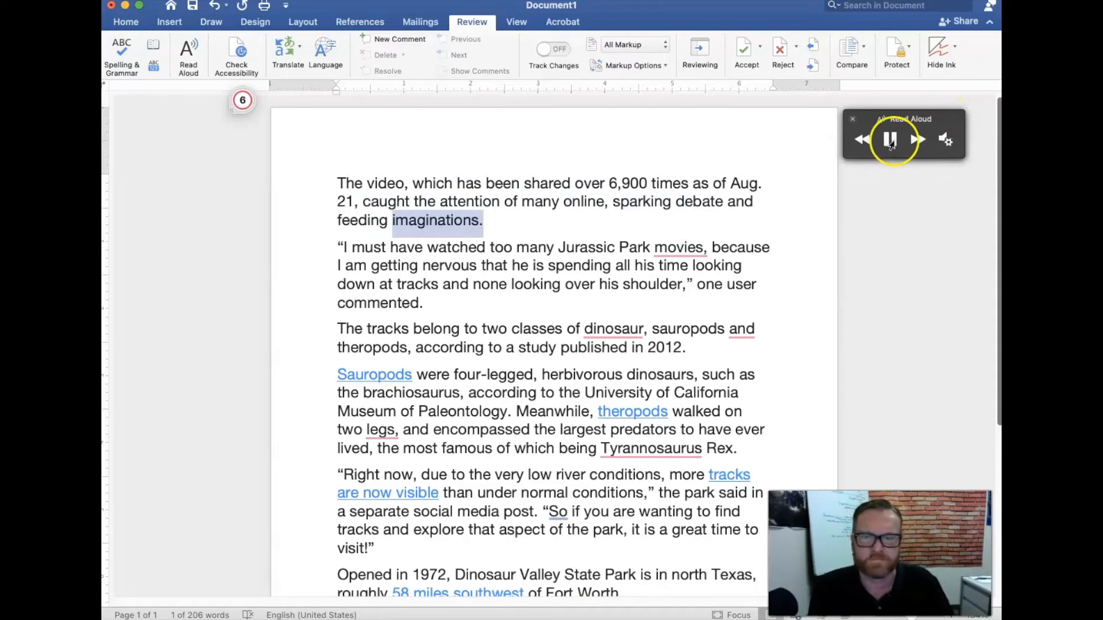
Pause the reading after the first paragraph and place the cursor in the quoted paragraph
left_click(890, 139)
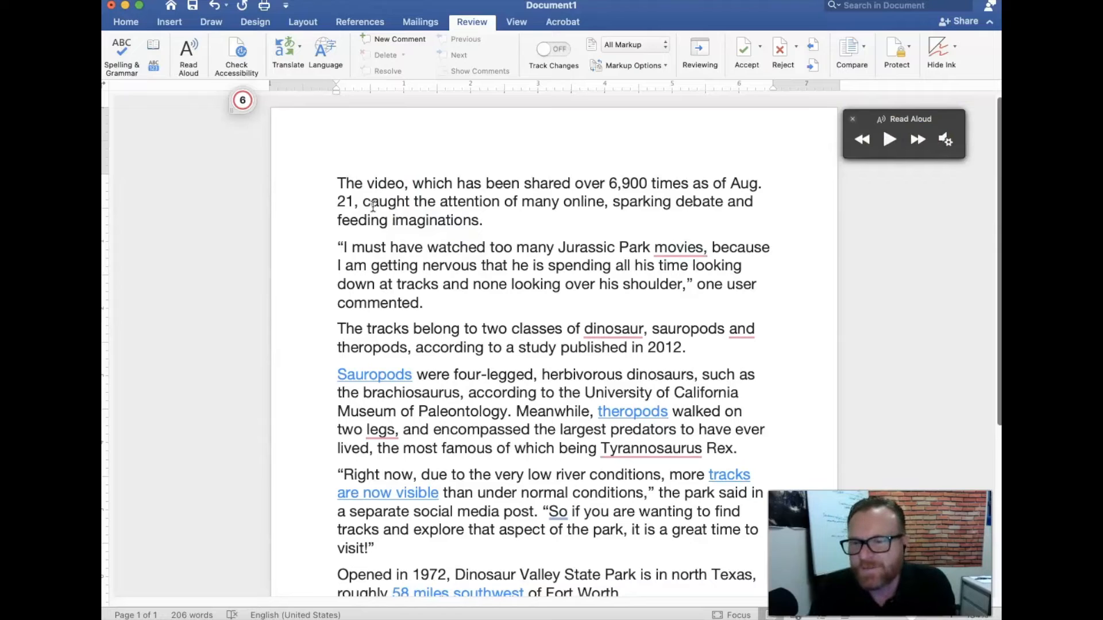
left_click(427, 247)
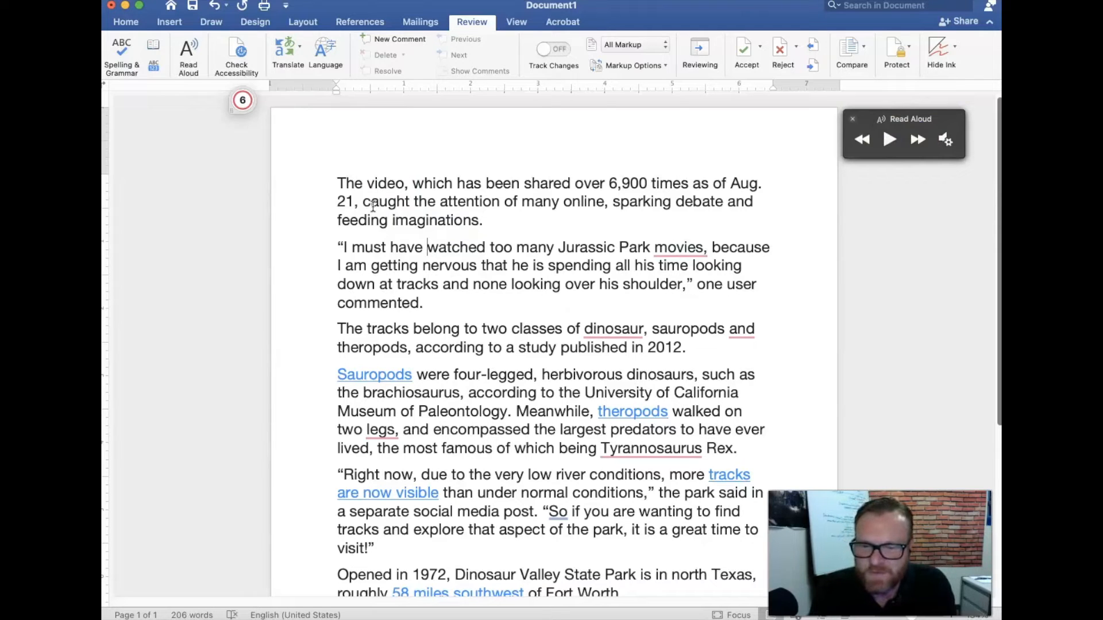